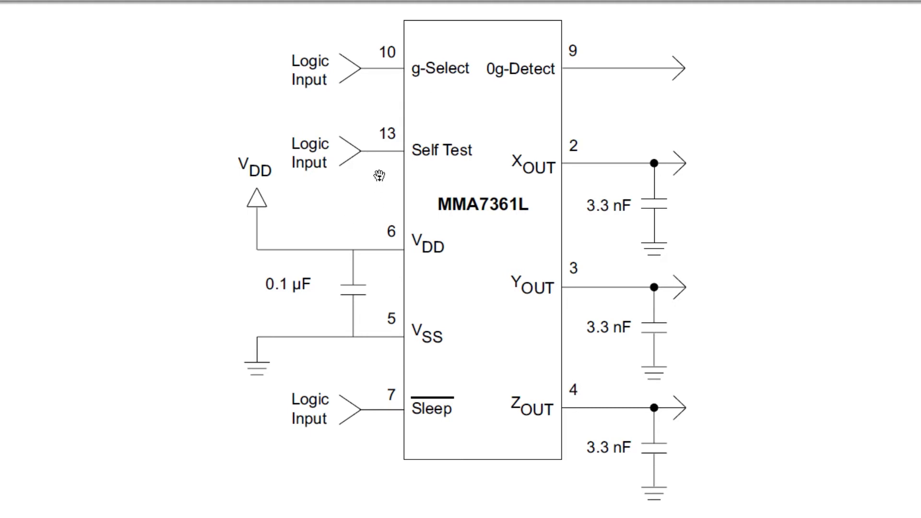
{"action": "mouse_move", "coordinate": [432, 429]}
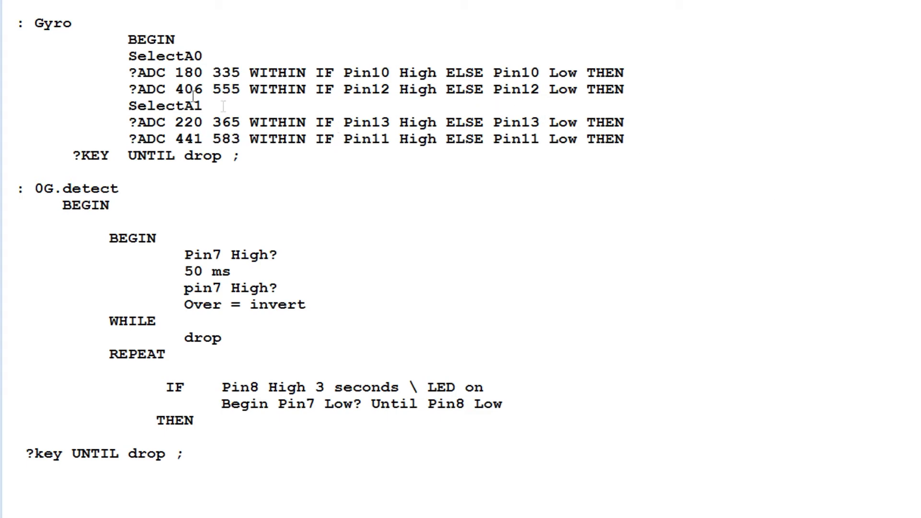
{"action": "double_click", "coordinate": [53, 23]}
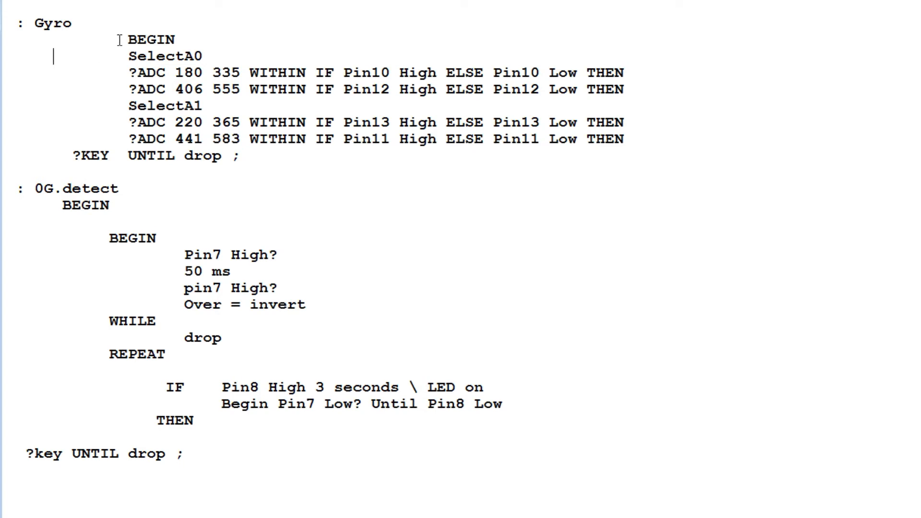
{"action": "double_click", "coordinate": [150, 39]}
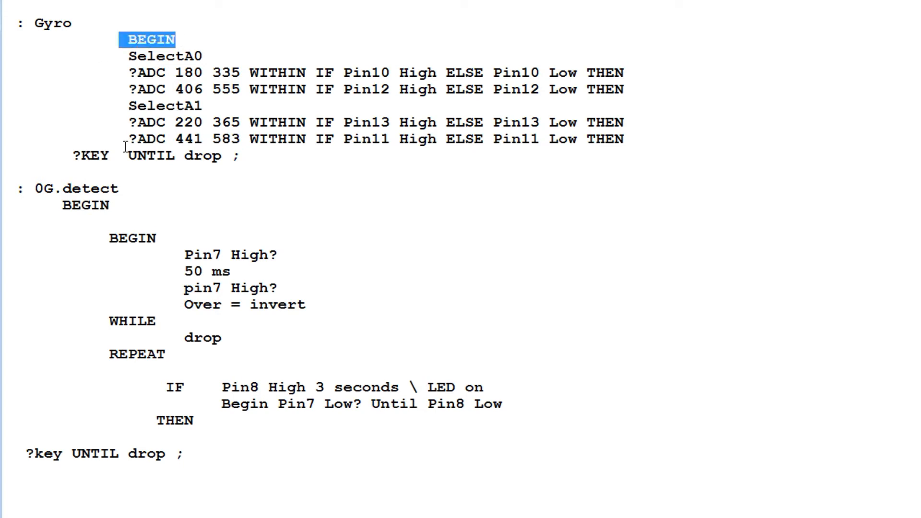
{"action": "double_click", "coordinate": [150, 155]}
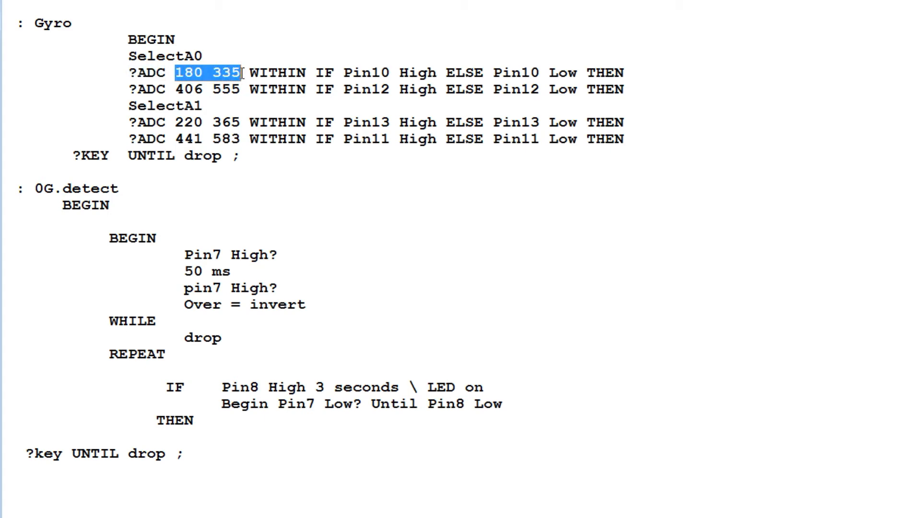
{"action": "mouse_move", "coordinate": [355, 87]}
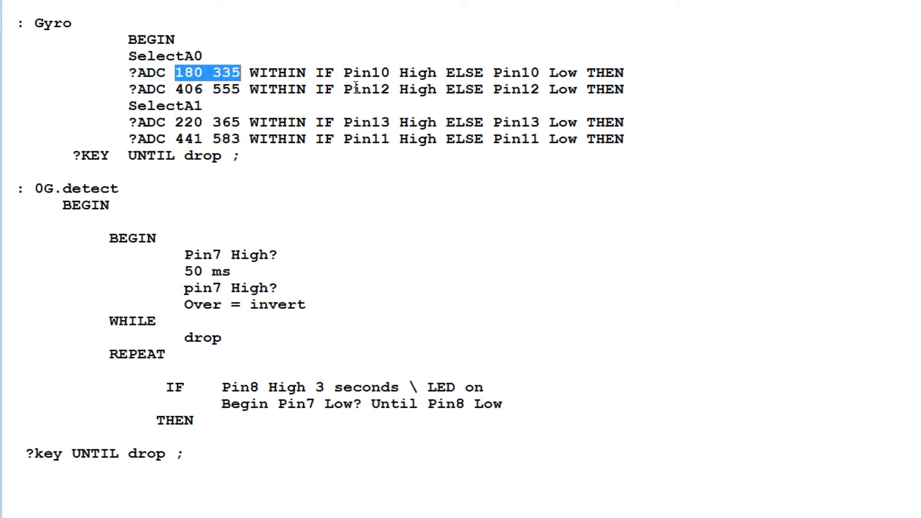
{"action": "double_click", "coordinate": [369, 73]}
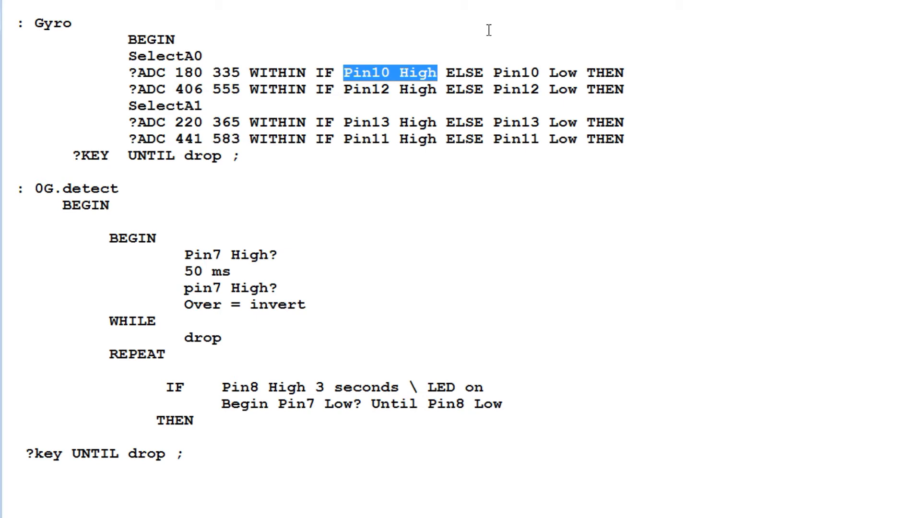
{"action": "mouse_move", "coordinate": [128, 89]}
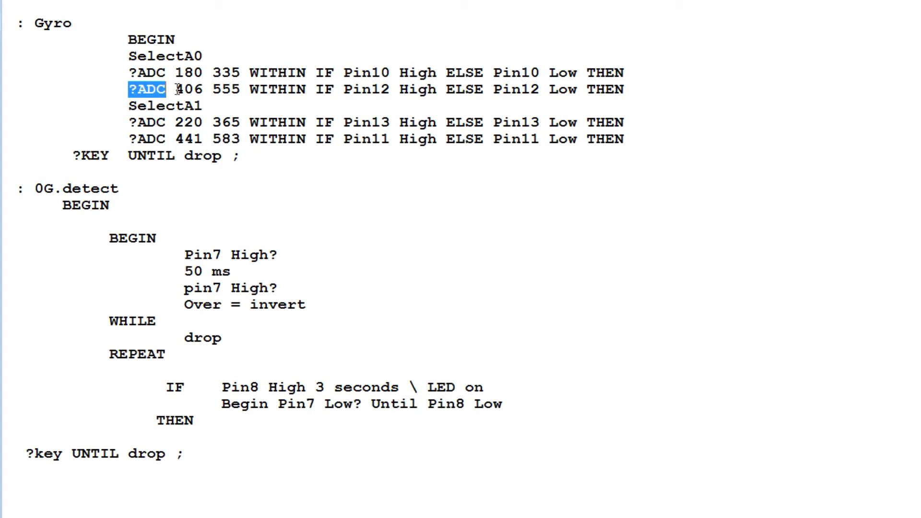
{"action": "left_click_drag", "start_coordinate": [176, 89], "coordinate": [223, 89]}
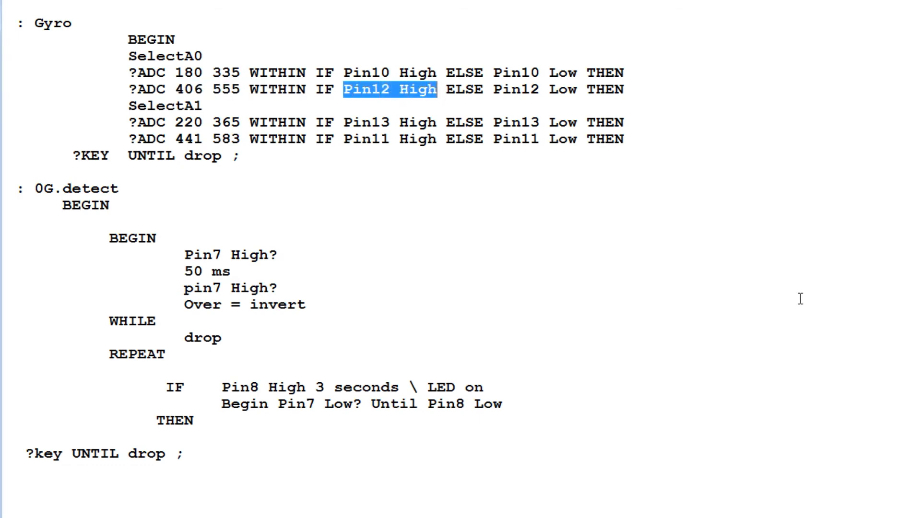
{"action": "mouse_move", "coordinate": [451, 257]}
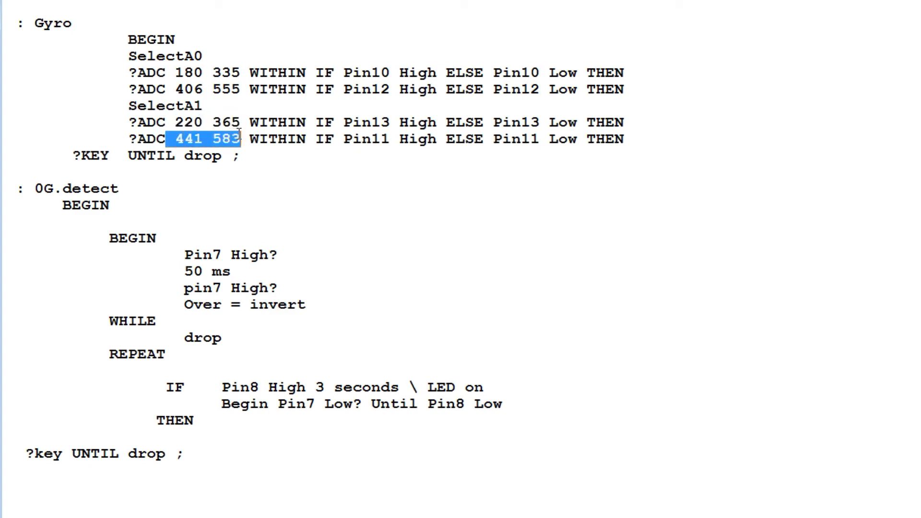
{"action": "mouse_move", "coordinate": [106, 125]}
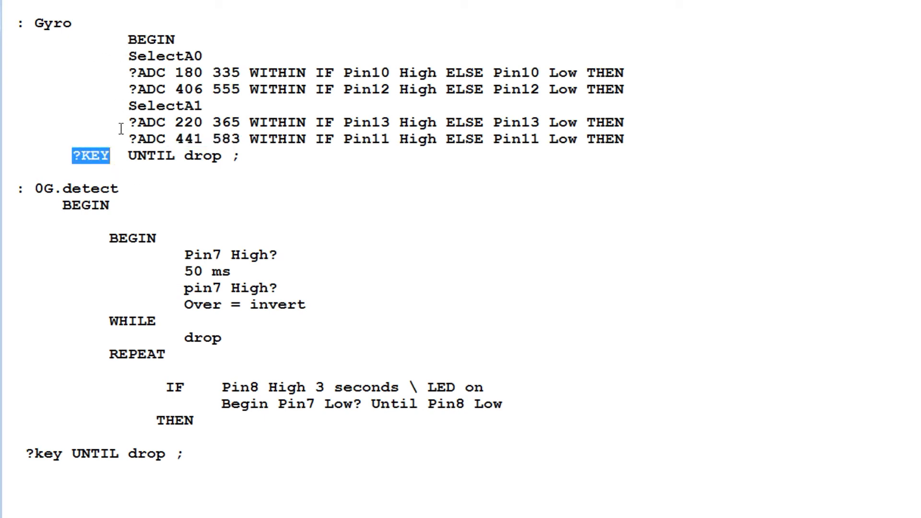
{"action": "double_click", "coordinate": [52, 23]}
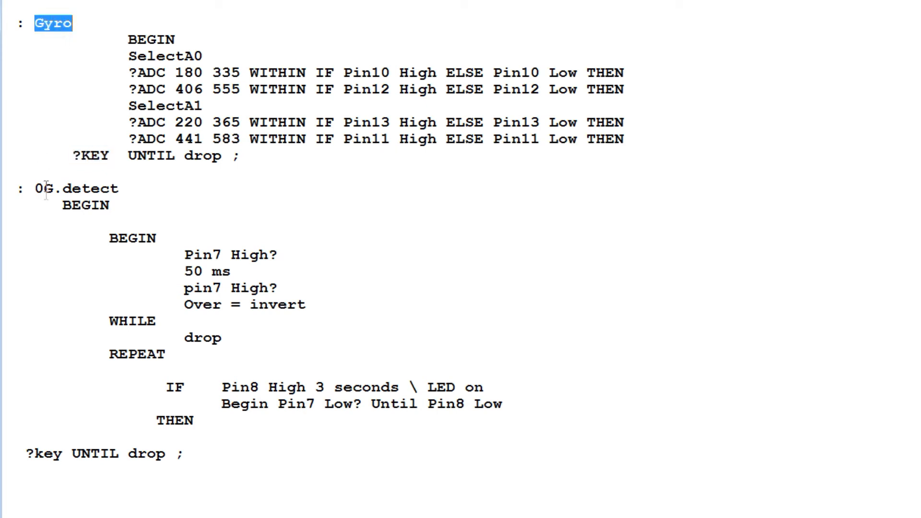
{"action": "double_click", "coordinate": [42, 189]}
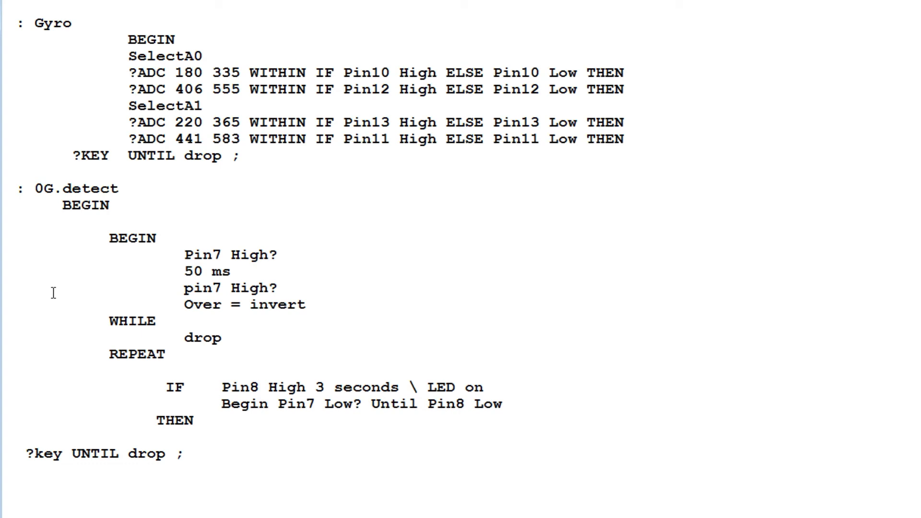
{"action": "double_click", "coordinate": [202, 255]}
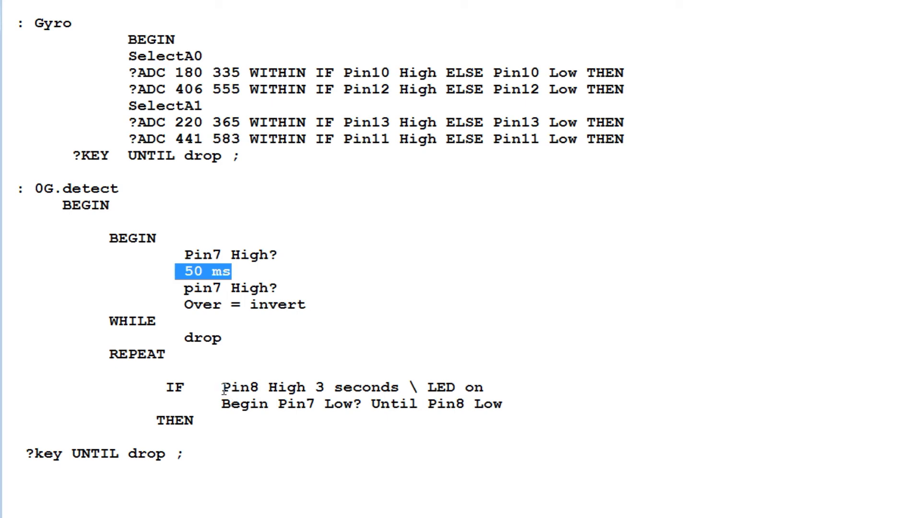
{"action": "double_click", "coordinate": [234, 387]}
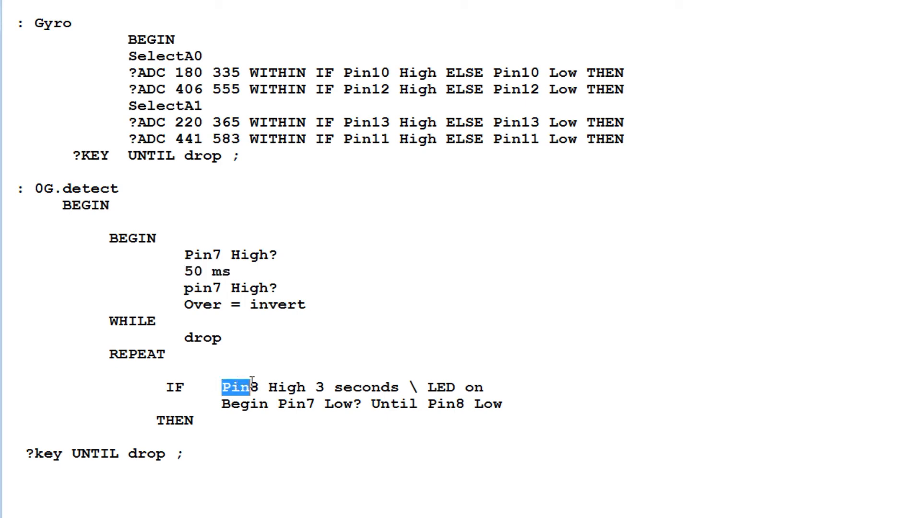
{"action": "left_click_drag", "start_coordinate": [235, 386], "coordinate": [355, 404]}
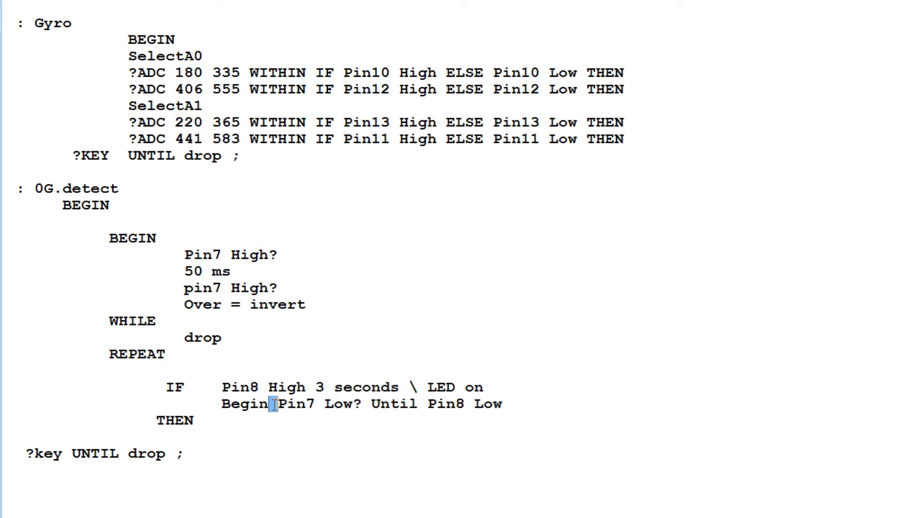
{"action": "double_click", "coordinate": [296, 404]}
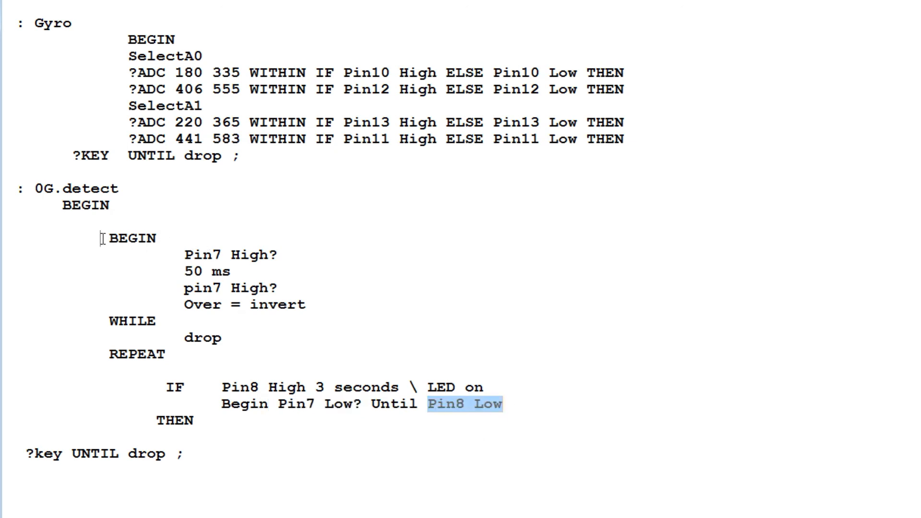
{"action": "double_click", "coordinate": [94, 454]}
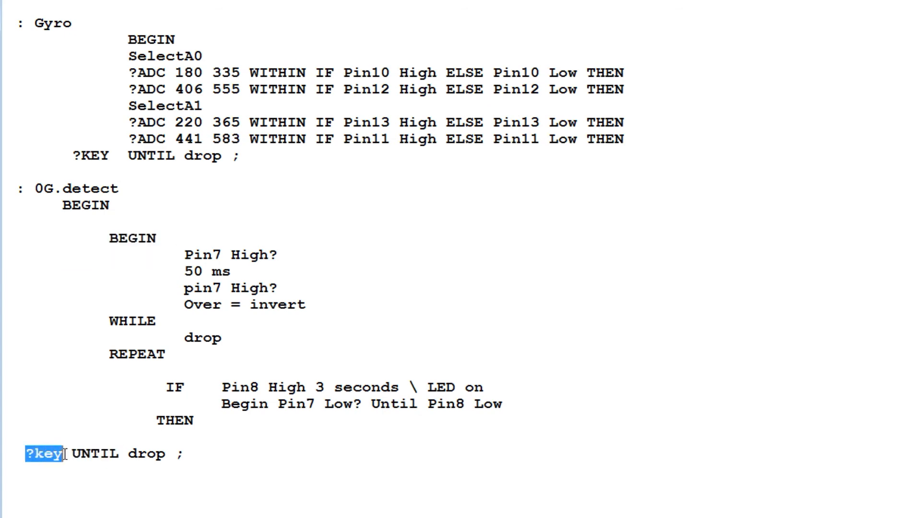
{"action": "mouse_move", "coordinate": [867, 377]}
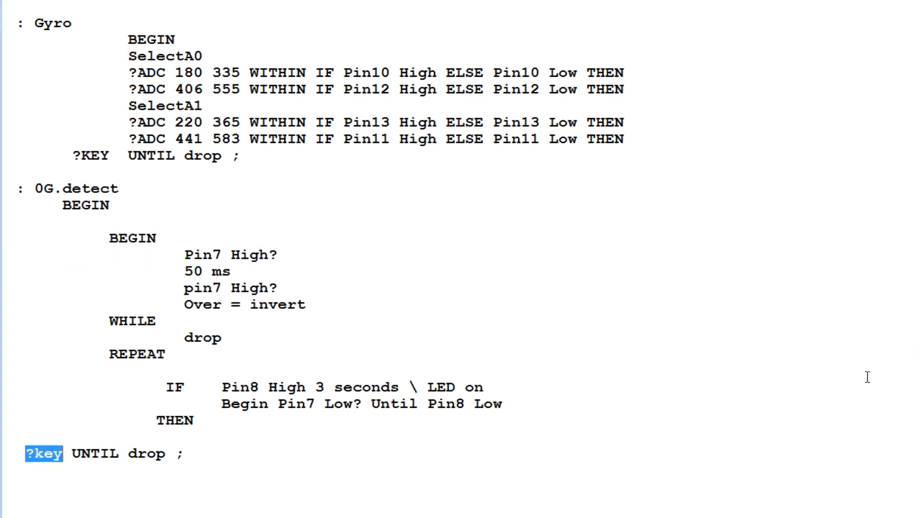